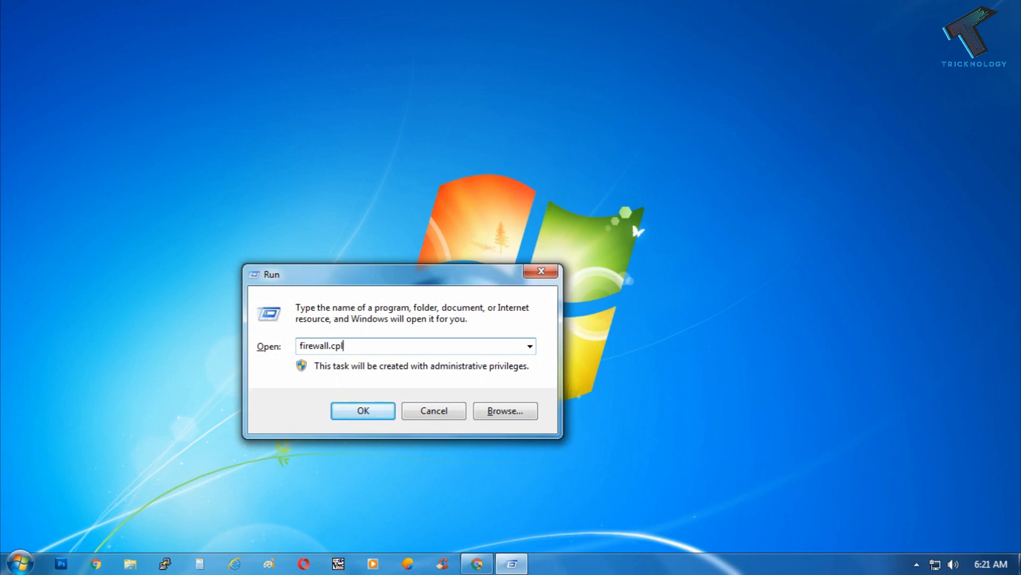
Run firewall.cpl to show the Windows Firewall status page in Control Panel.
click(362, 410)
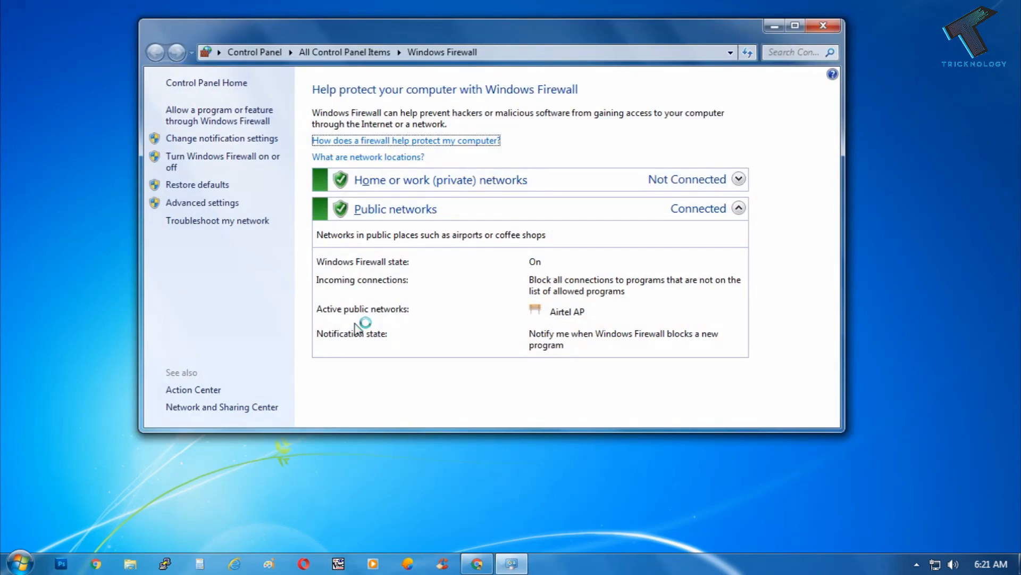
mouse_move(358, 329)
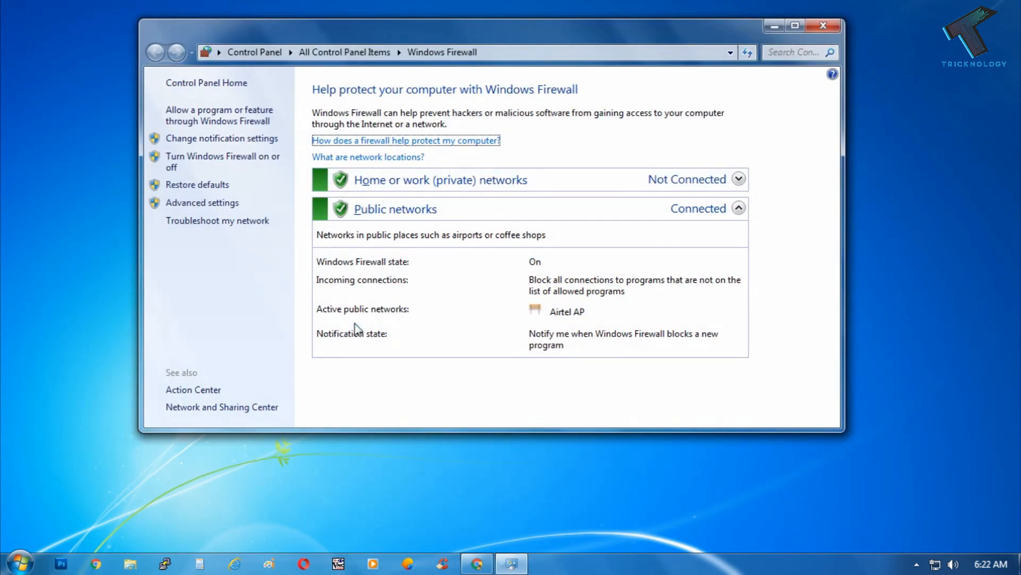
mouse_move(399, 227)
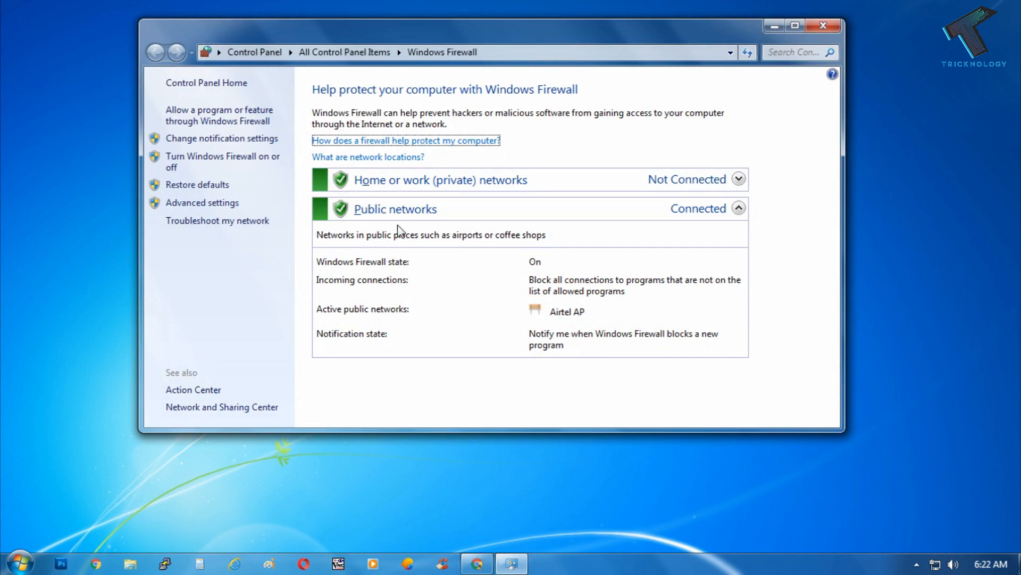
mouse_move(202, 203)
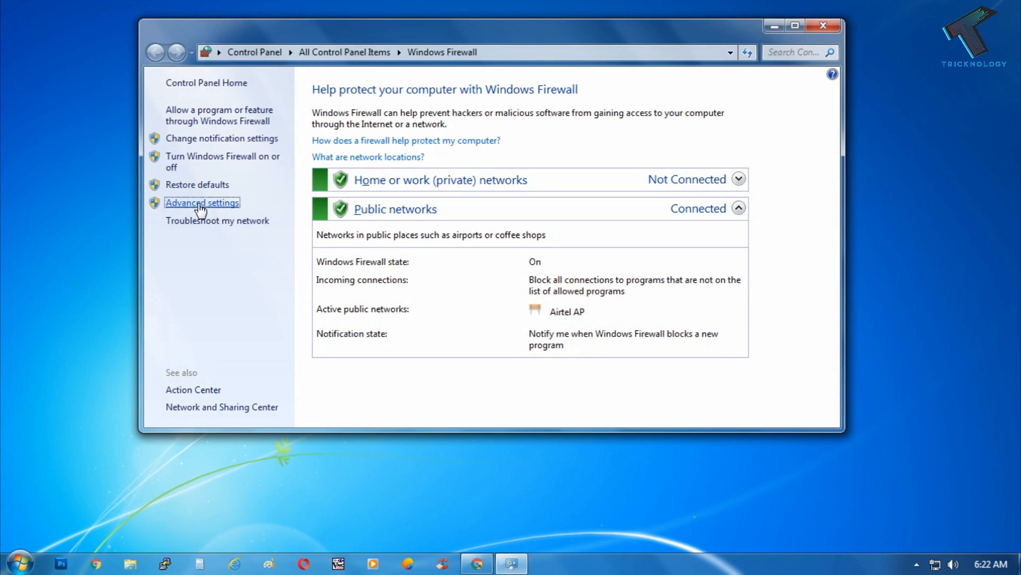
Enter Advanced settings, select Inbound Rules and bring up its context actions.
click(202, 202)
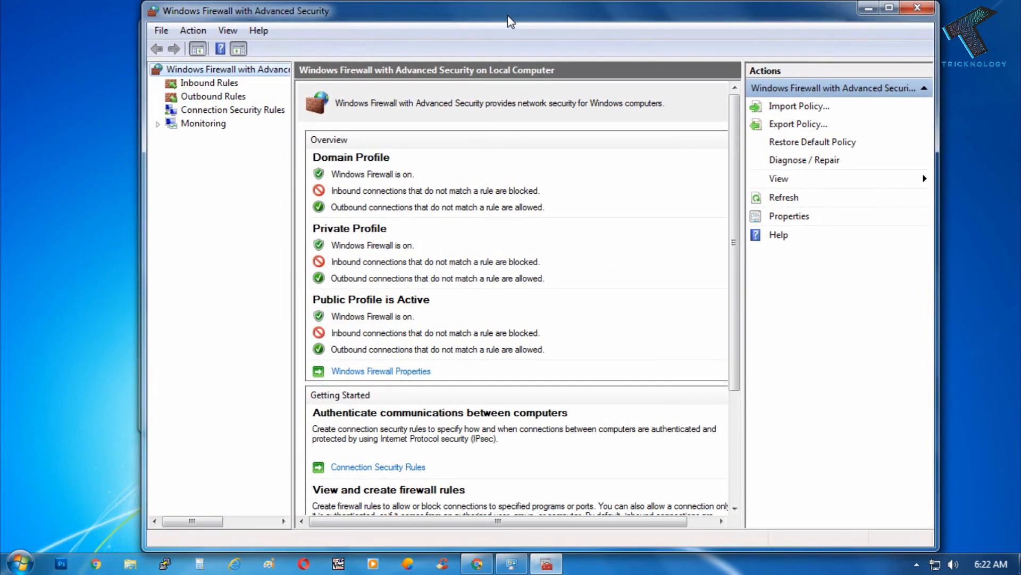
mouse_move(208, 83)
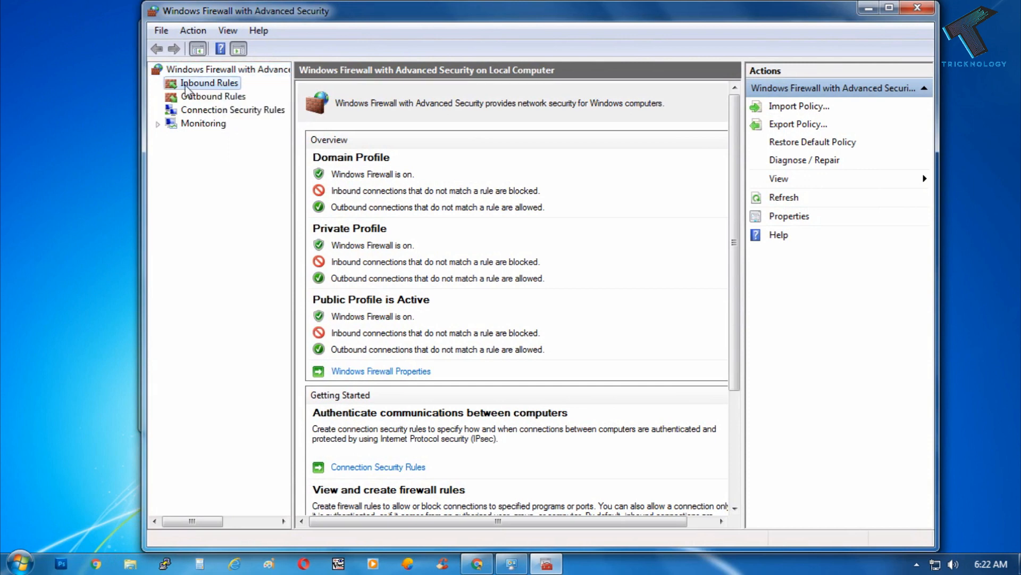
click(209, 83)
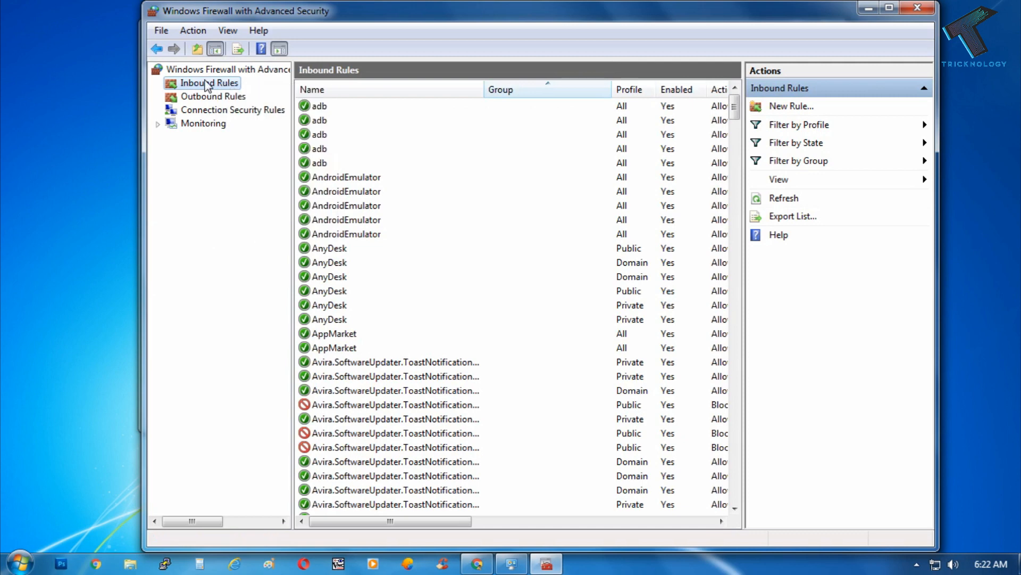
right_click(210, 83)
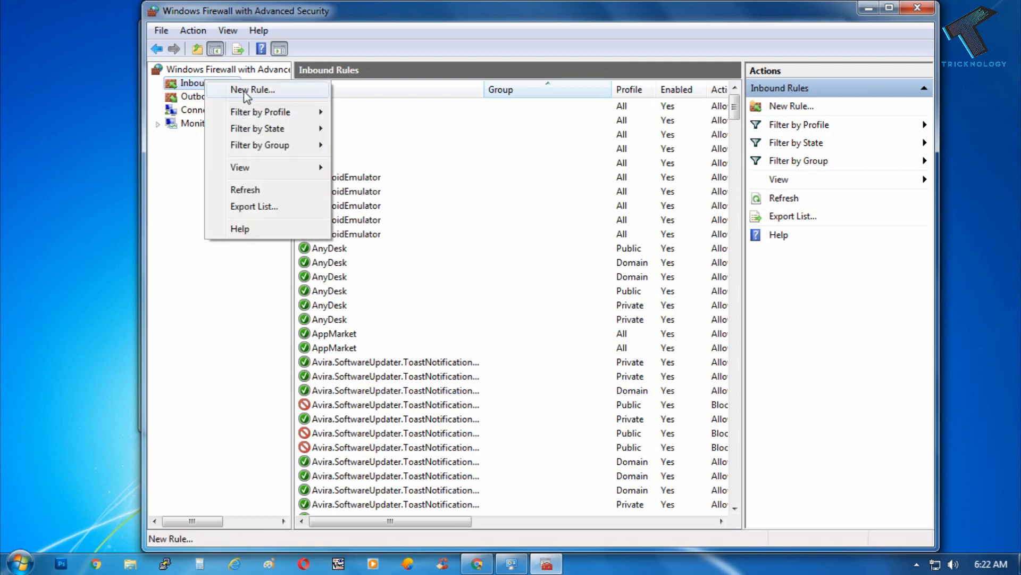
Start a new Custom inbound rule applying to all programs.
click(252, 89)
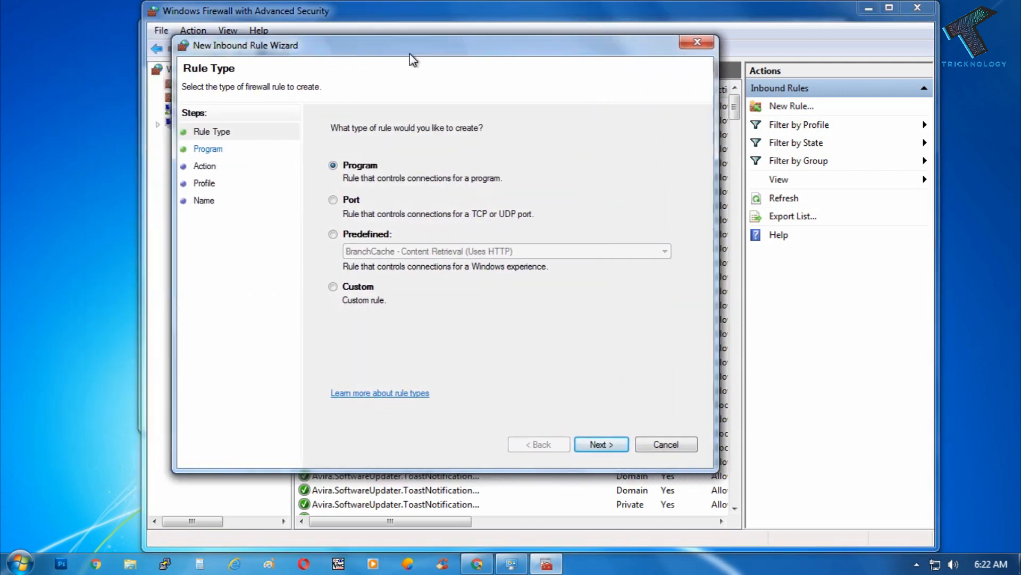
click(333, 286)
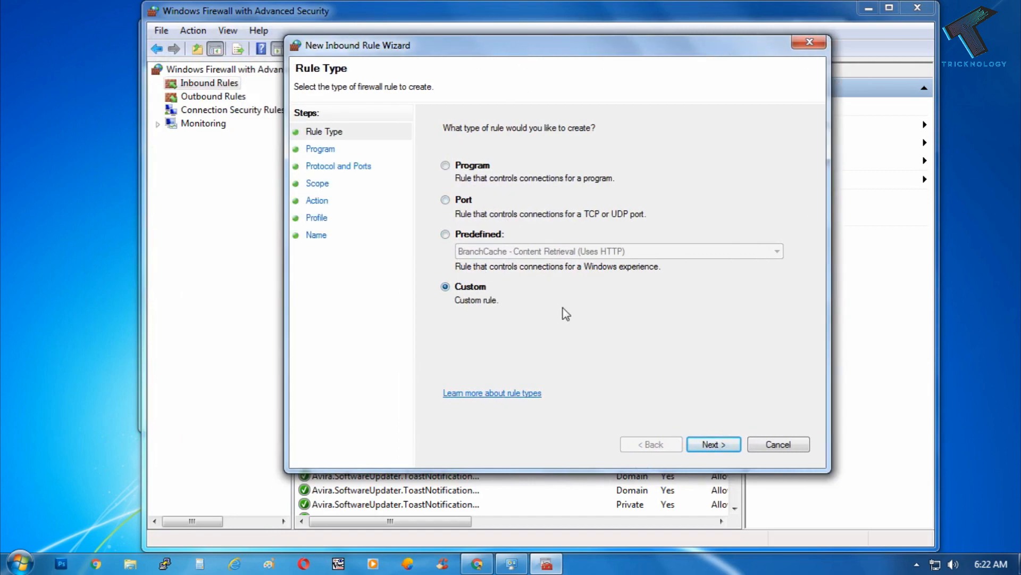
click(713, 443)
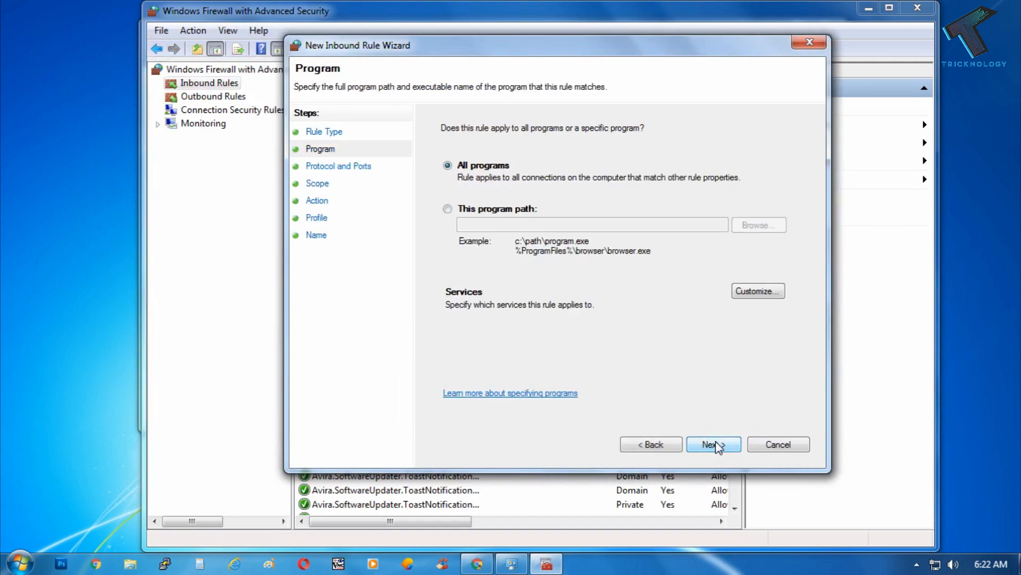
click(713, 444)
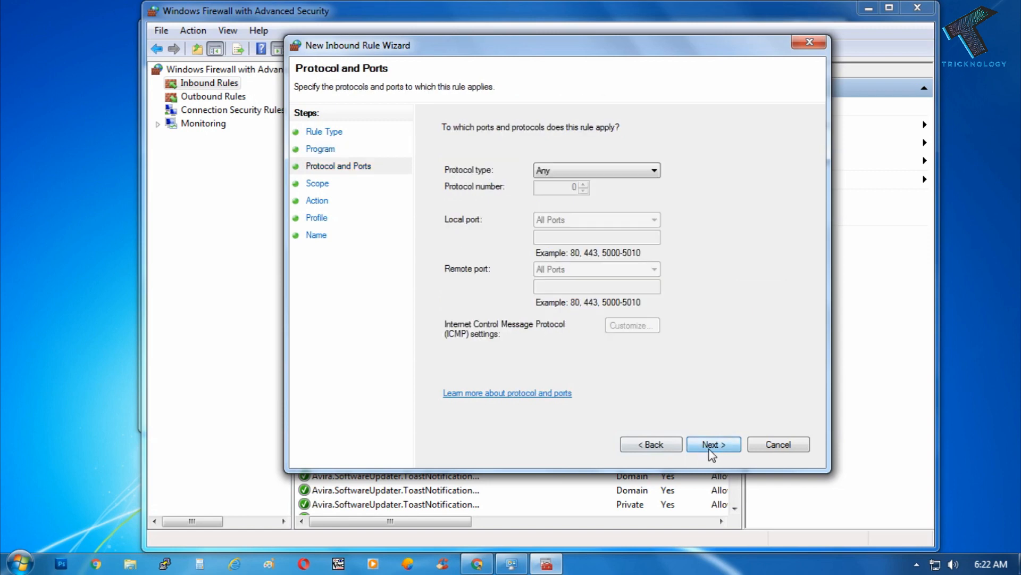
Set the rule's protocol type to ICMPv4 and continue to Scope.
click(654, 171)
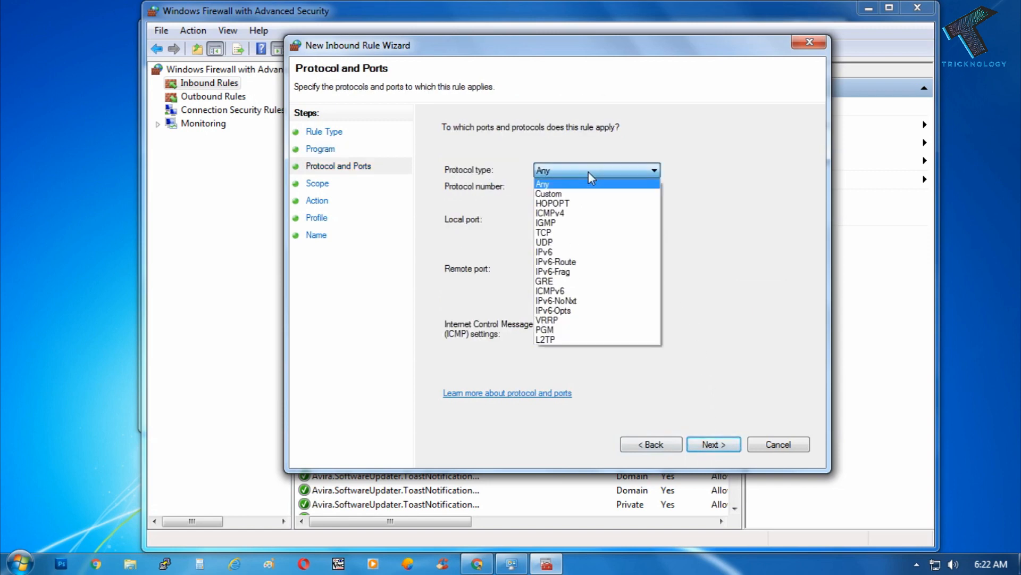
mouse_move(576, 217)
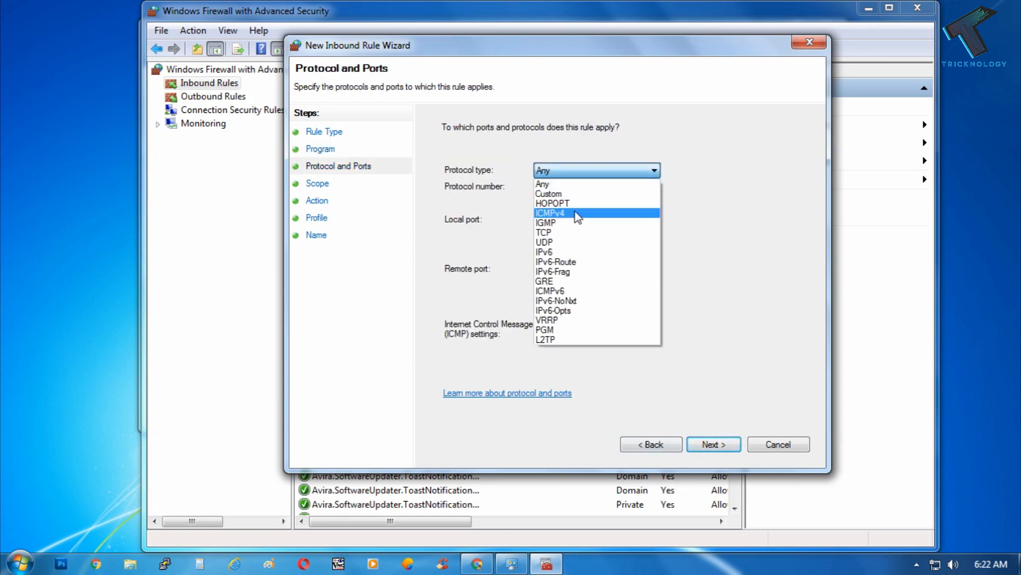
mouse_move(562, 222)
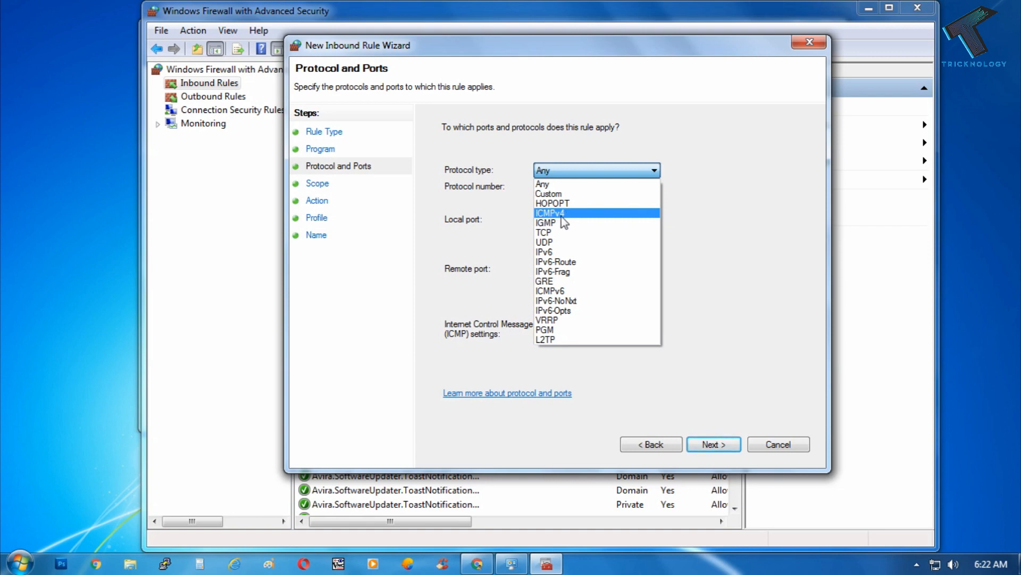
mouse_move(570, 221)
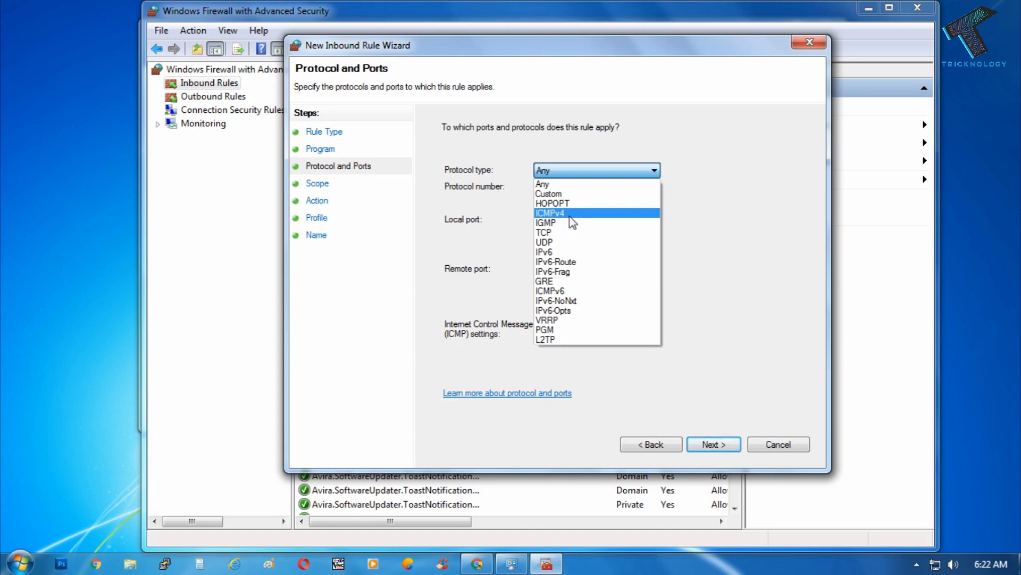
mouse_move(568, 300)
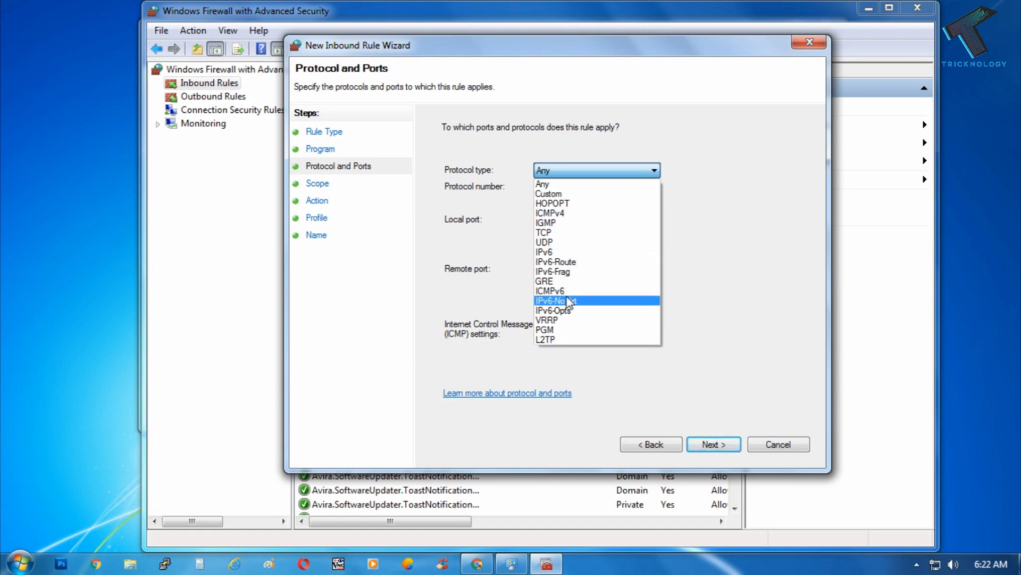
mouse_move(571, 291)
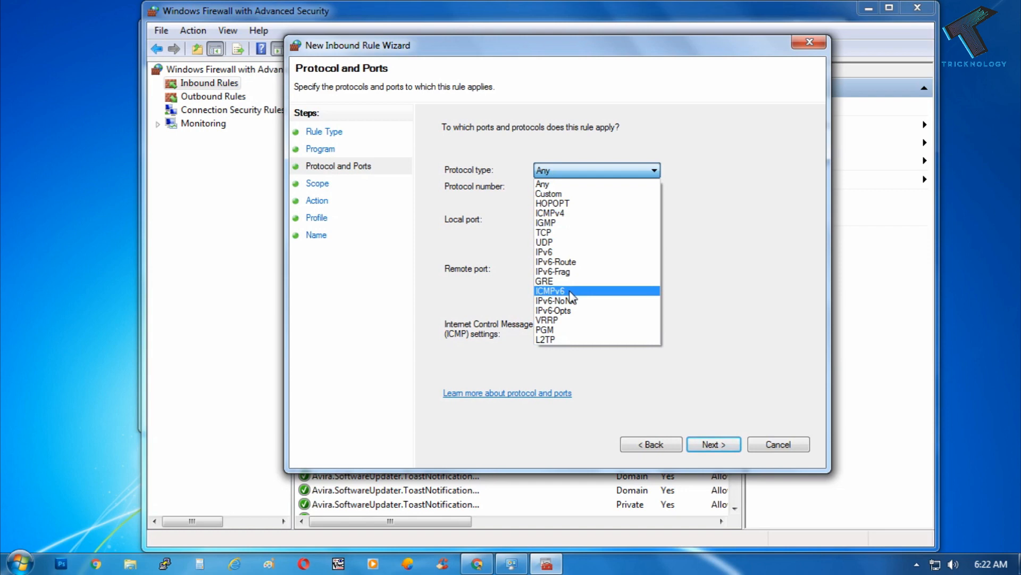
mouse_move(568, 294)
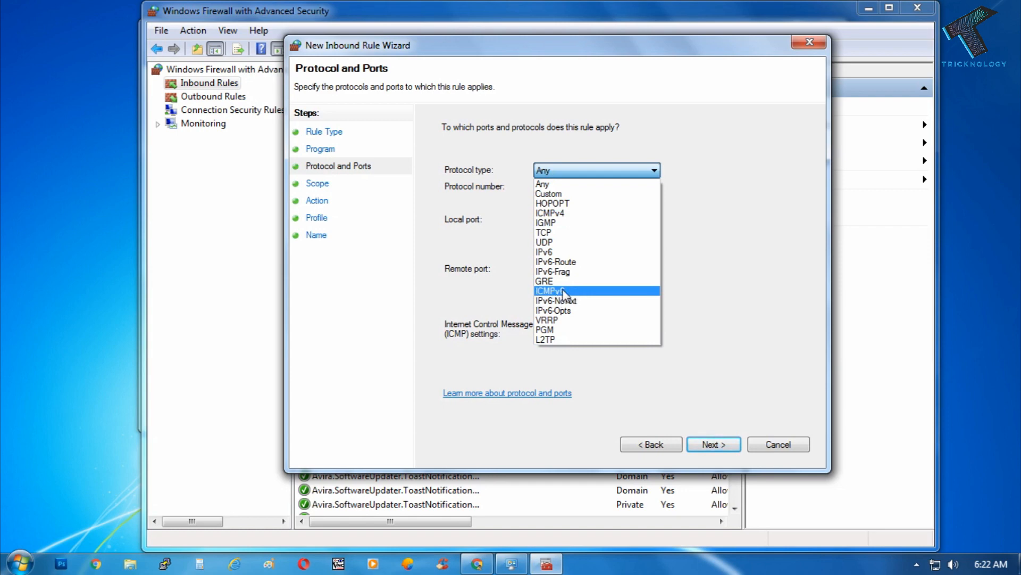
mouse_move(579, 271)
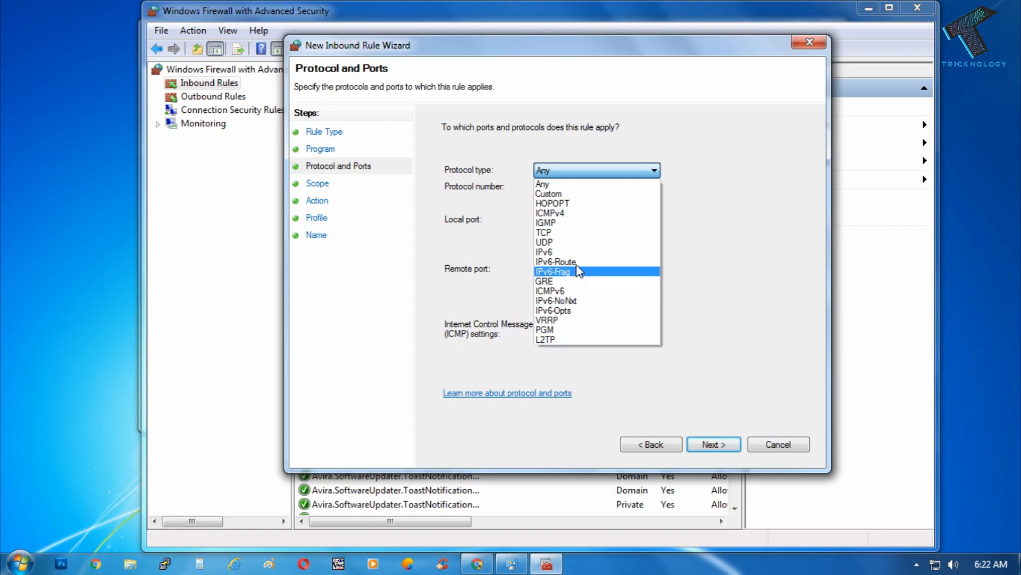
click(549, 213)
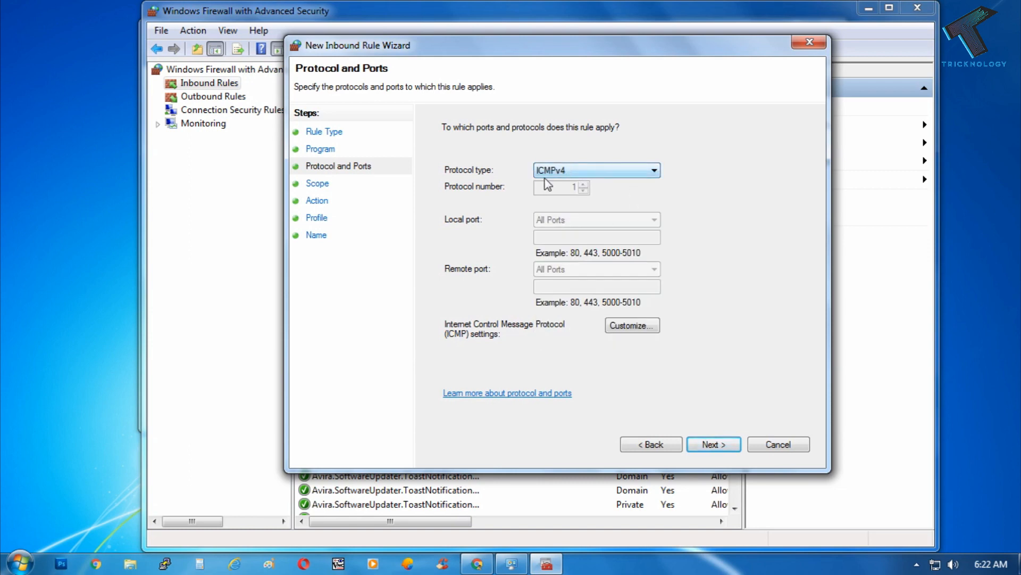
mouse_move(710, 355)
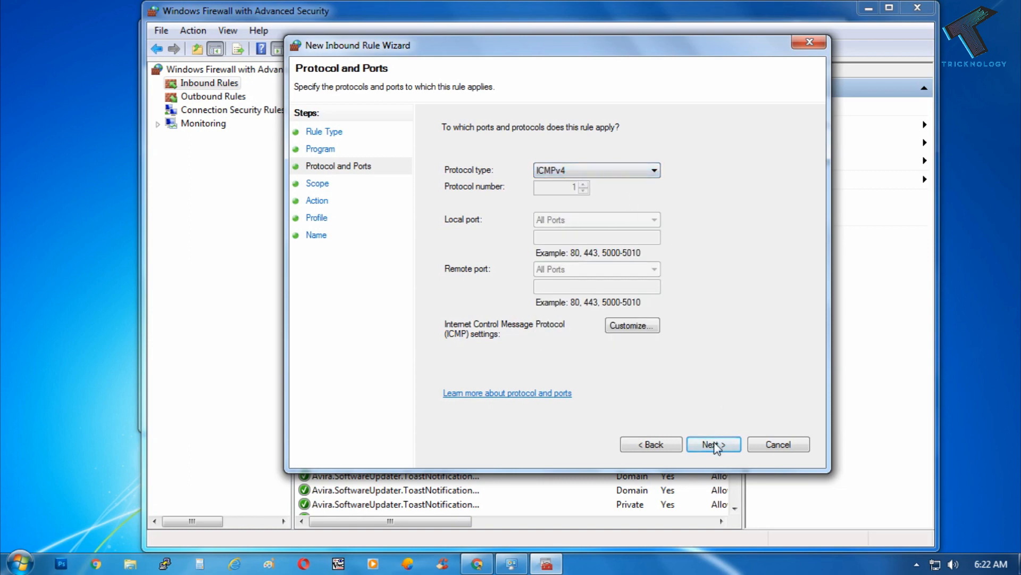
click(713, 444)
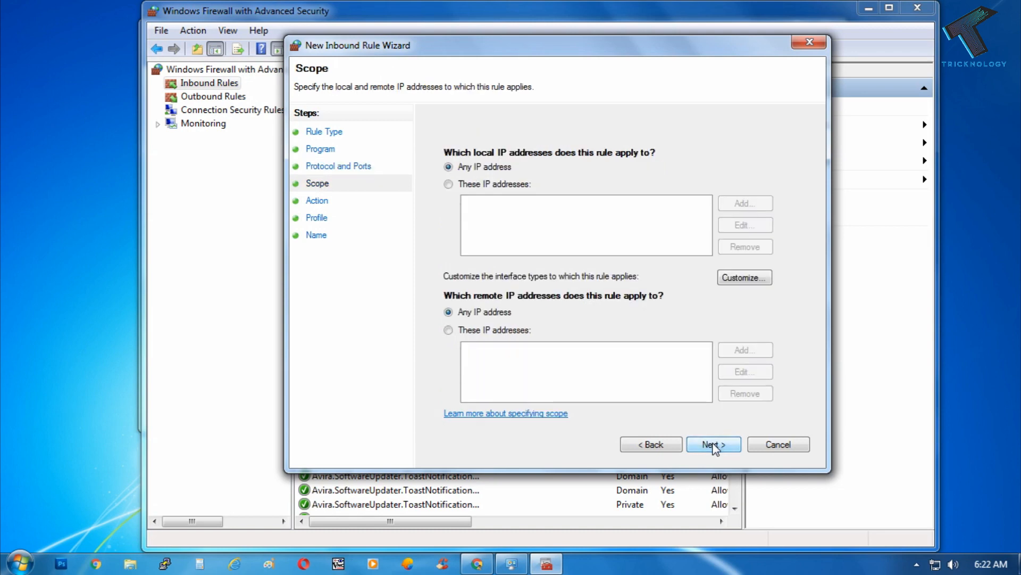
mouse_move(515, 199)
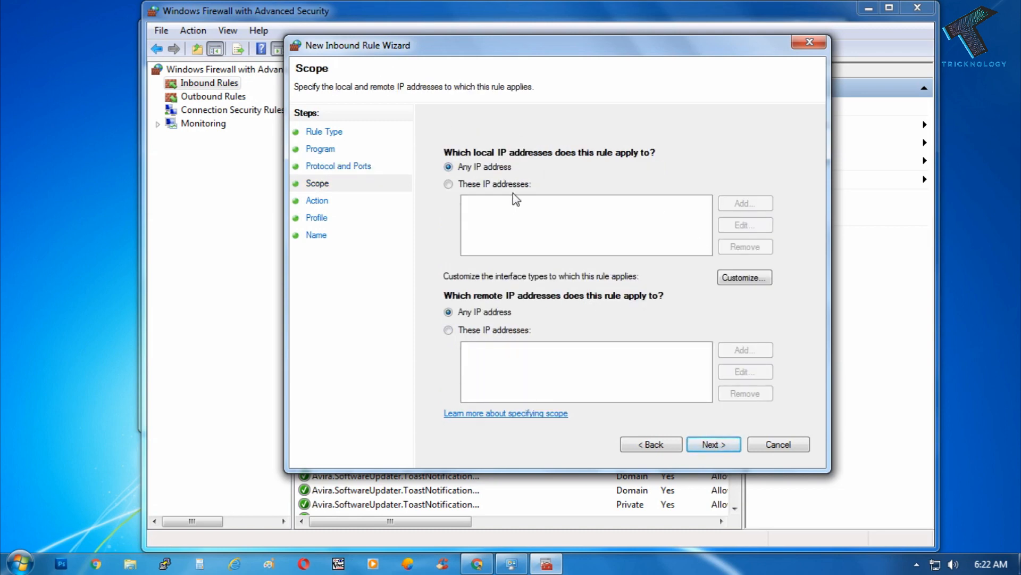
Leave local and remote scope at Any IP address and continue to Action.
click(448, 184)
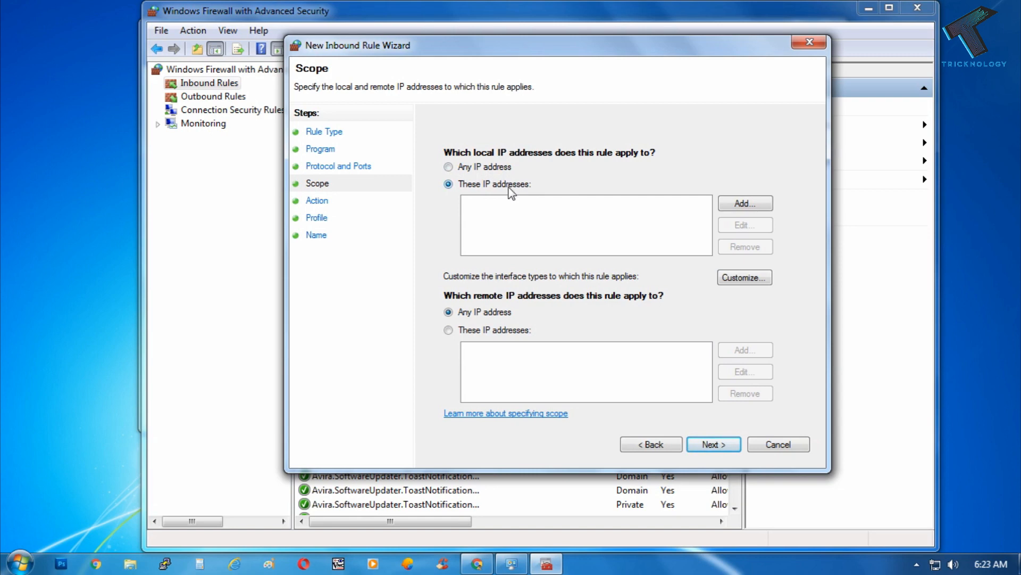
click(448, 330)
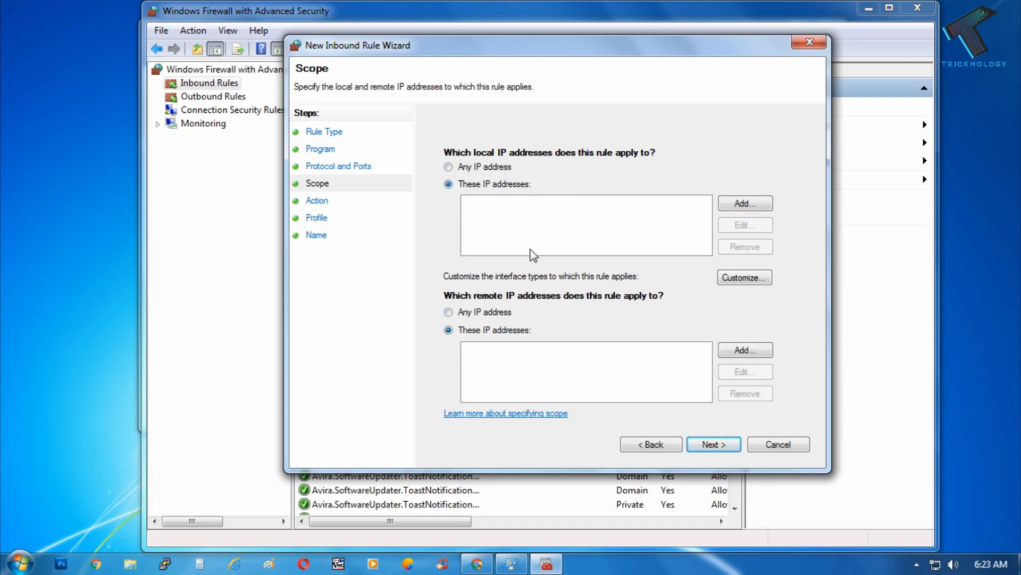
click(448, 167)
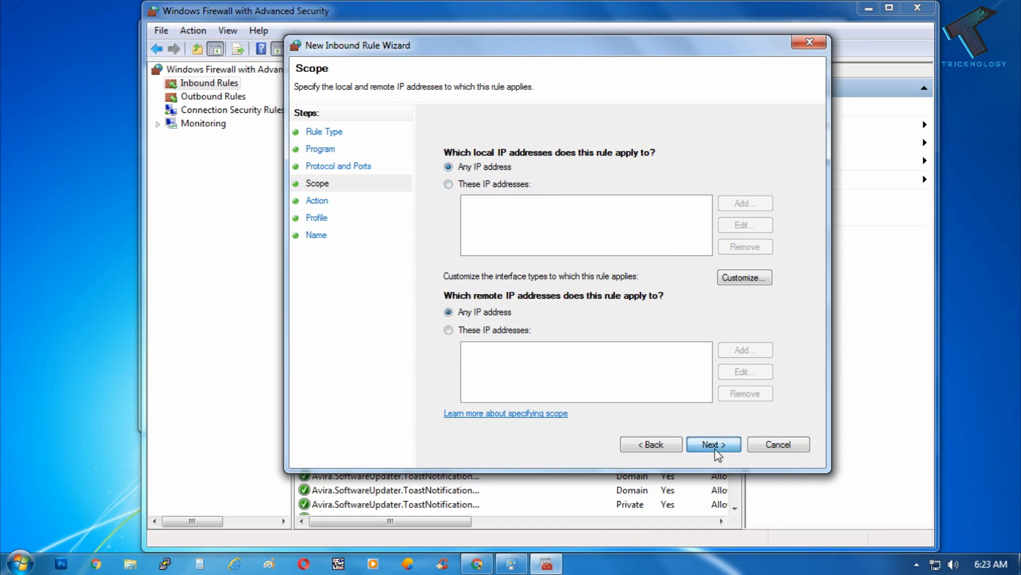
click(713, 443)
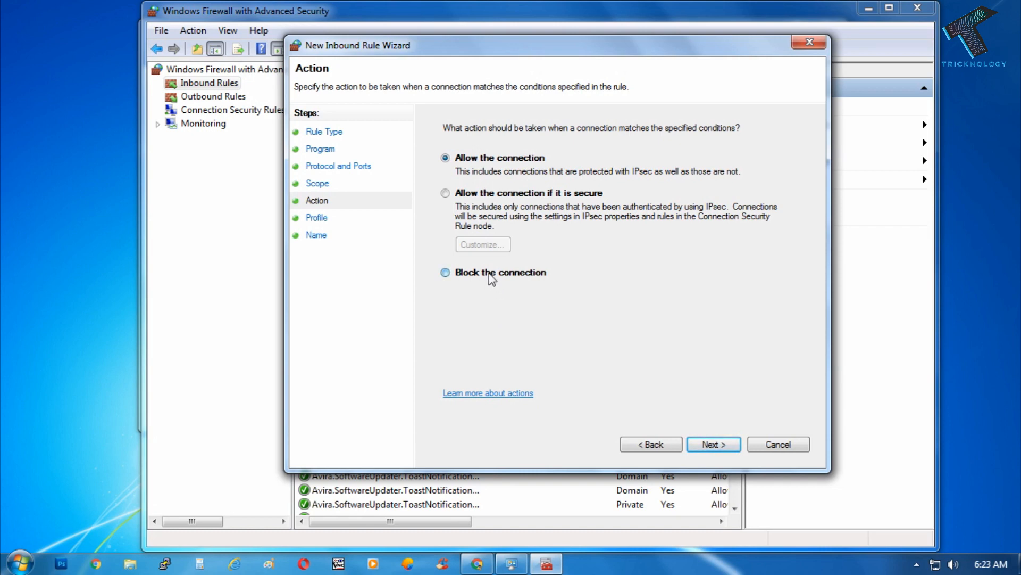
Keep Allow the connection for Domain, Private and Public profiles.
click(446, 272)
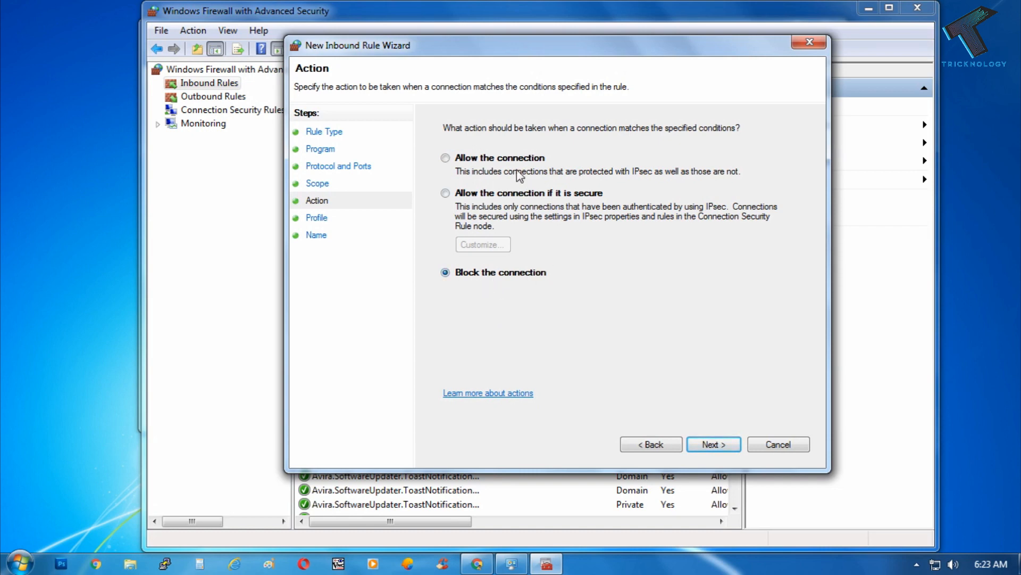
click(446, 157)
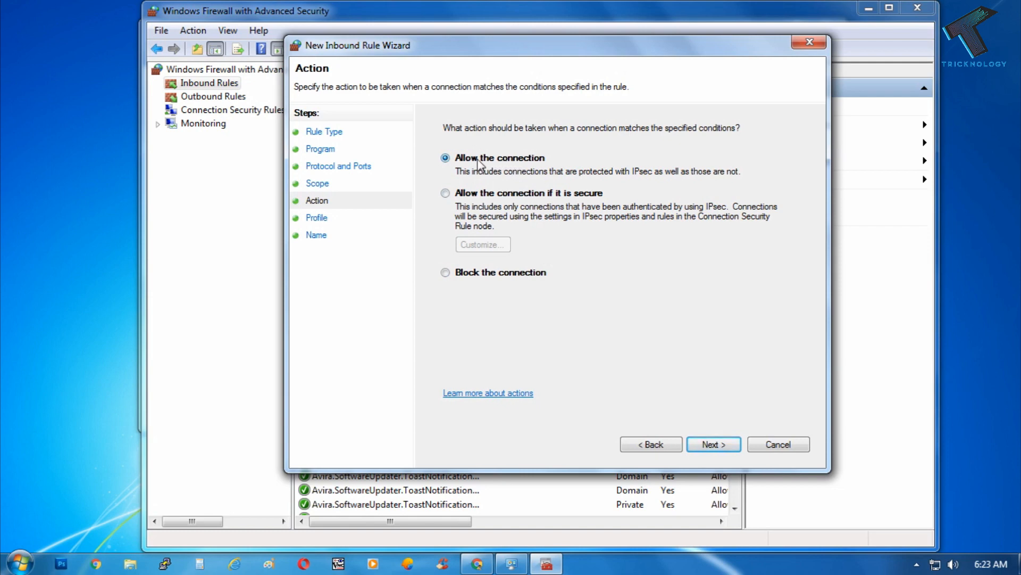
mouse_move(703, 430)
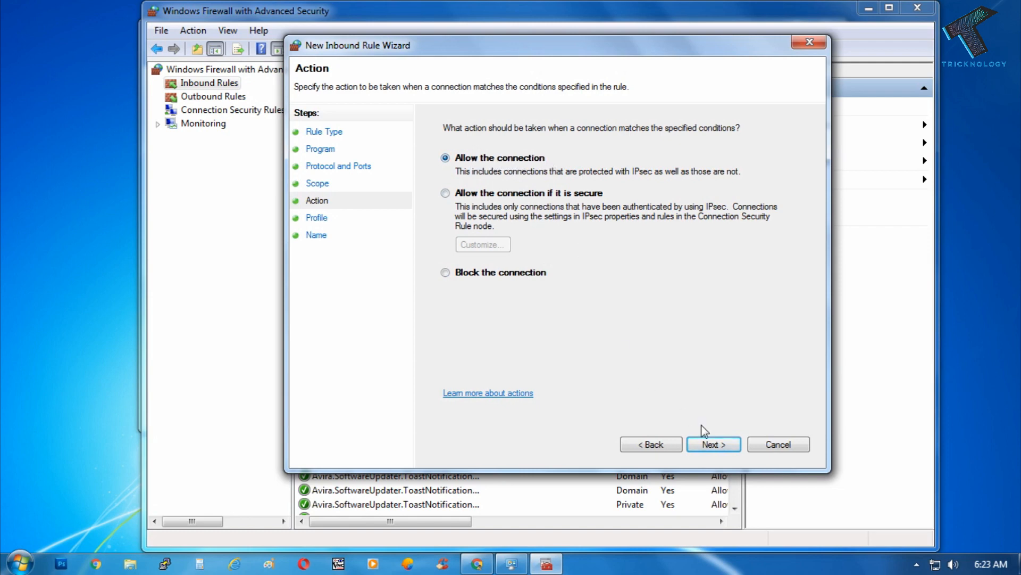
mouse_move(712, 444)
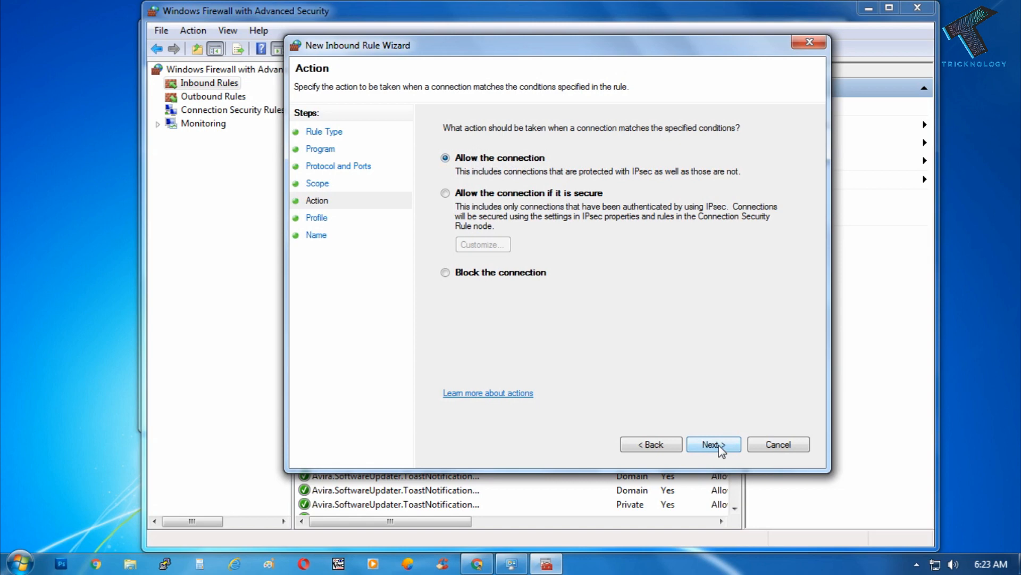
click(713, 443)
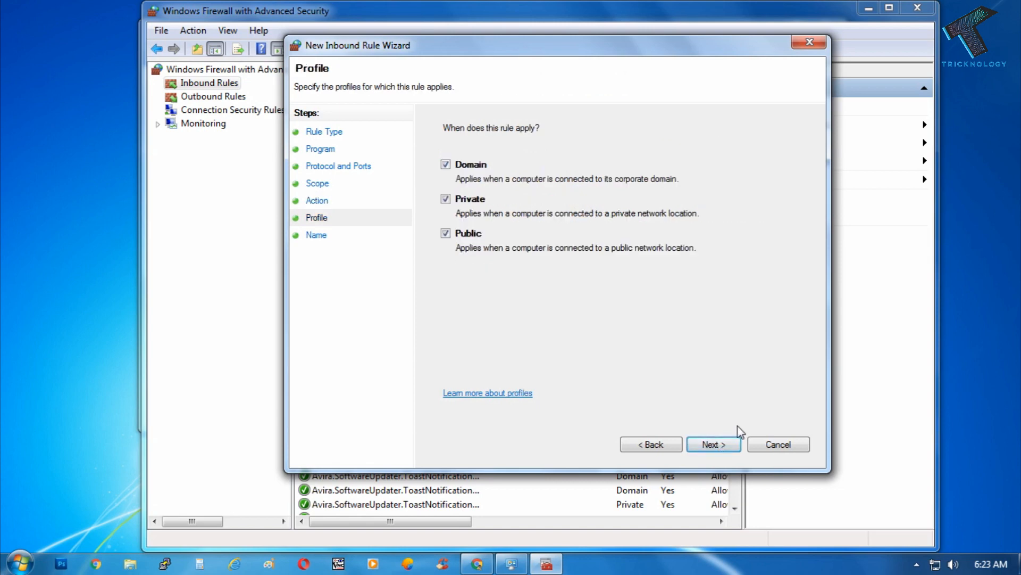
click(713, 444)
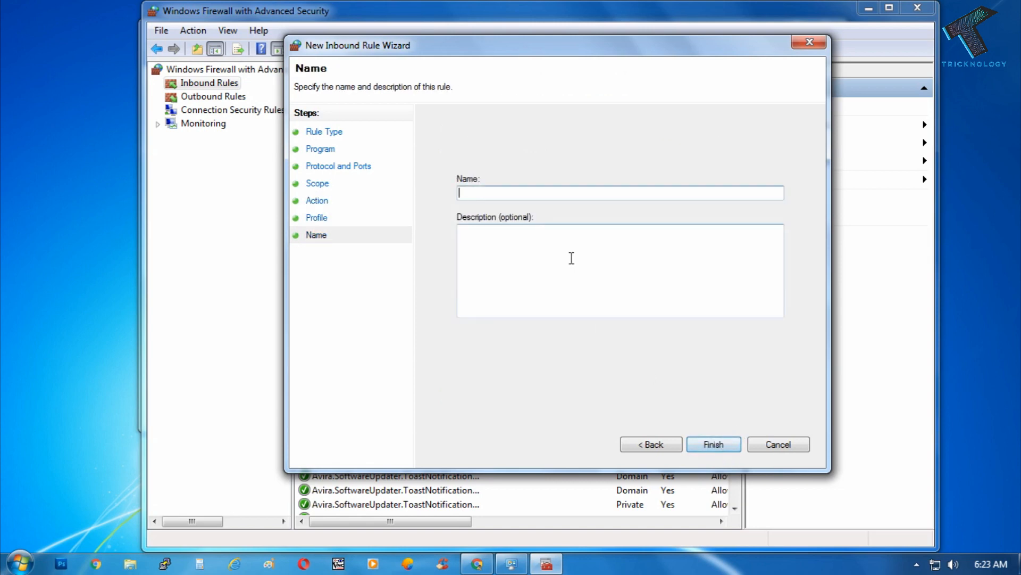
Name the rule 'ICMPv4' and finish so it appears in Inbound Rules.
text(ICMP)
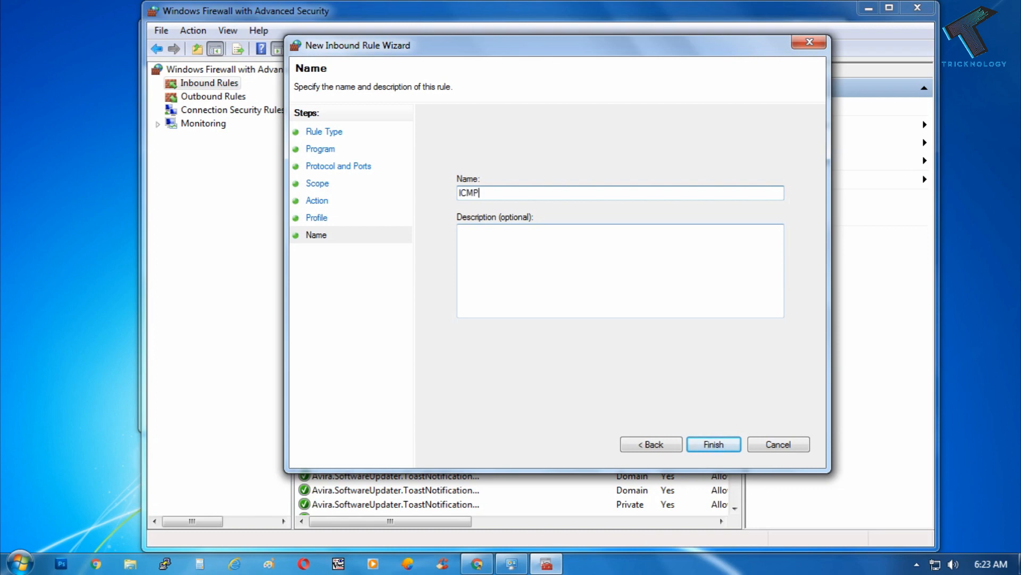
text(v4)
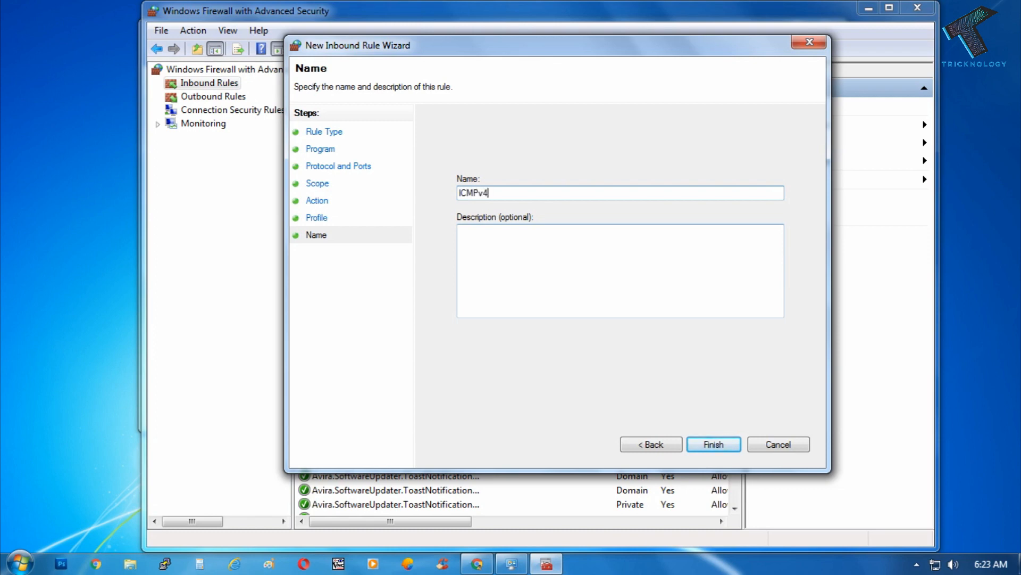
click(713, 443)
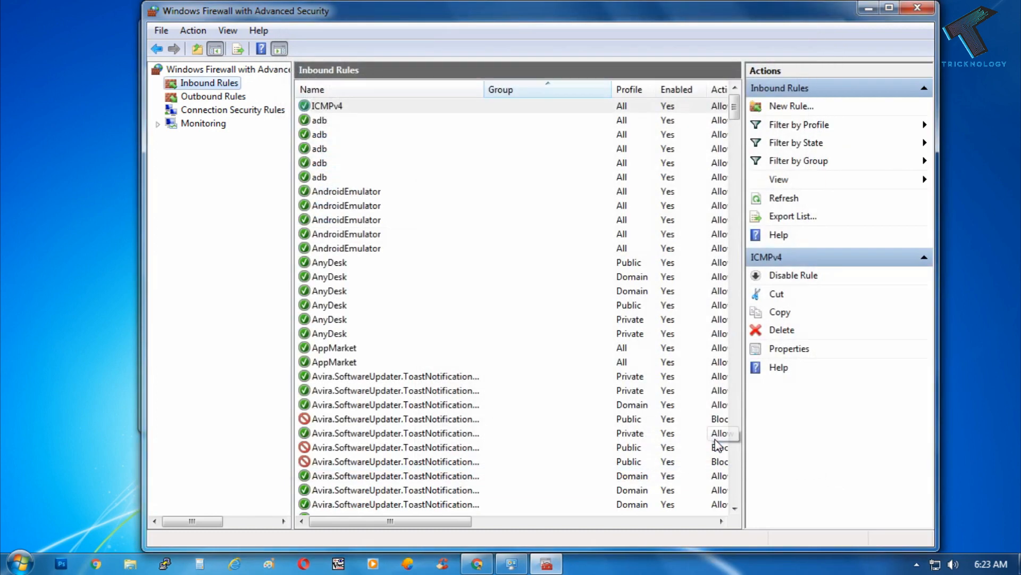
mouse_move(342, 110)
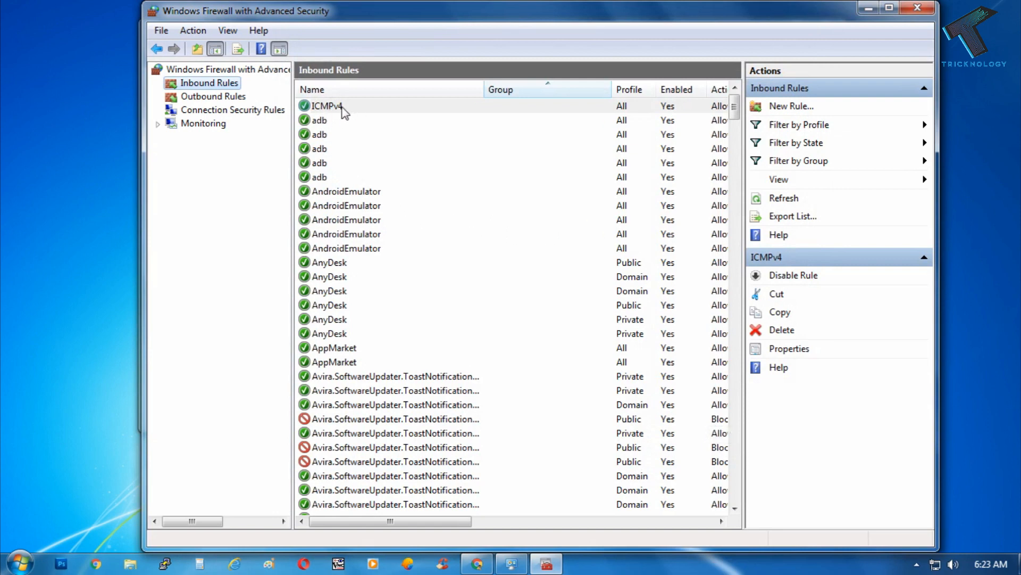
mouse_move(347, 112)
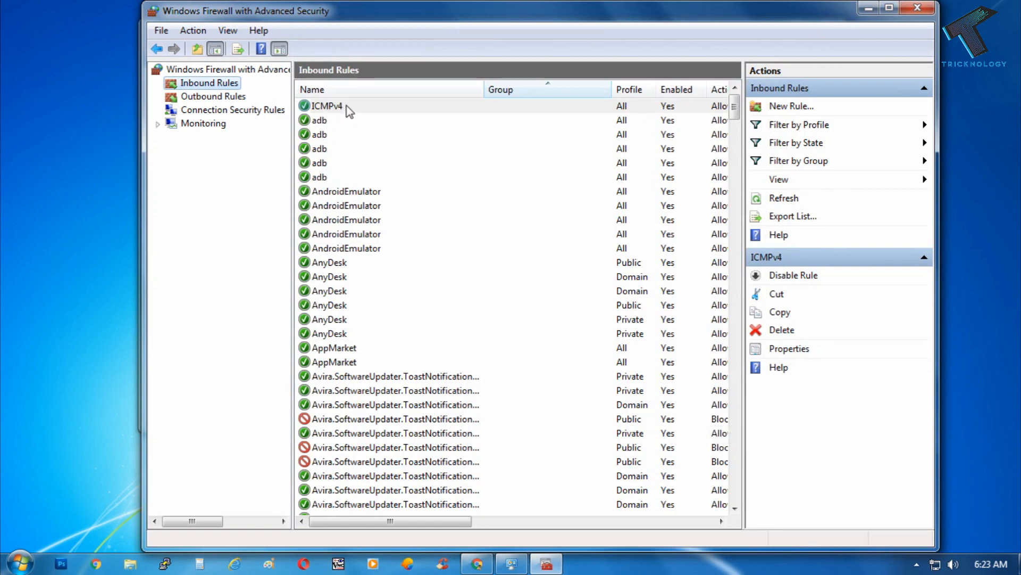